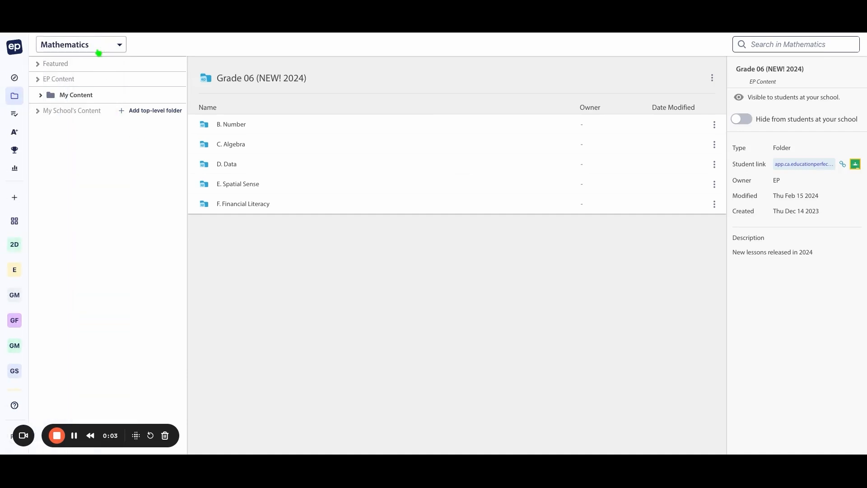
pyautogui.click(38, 63)
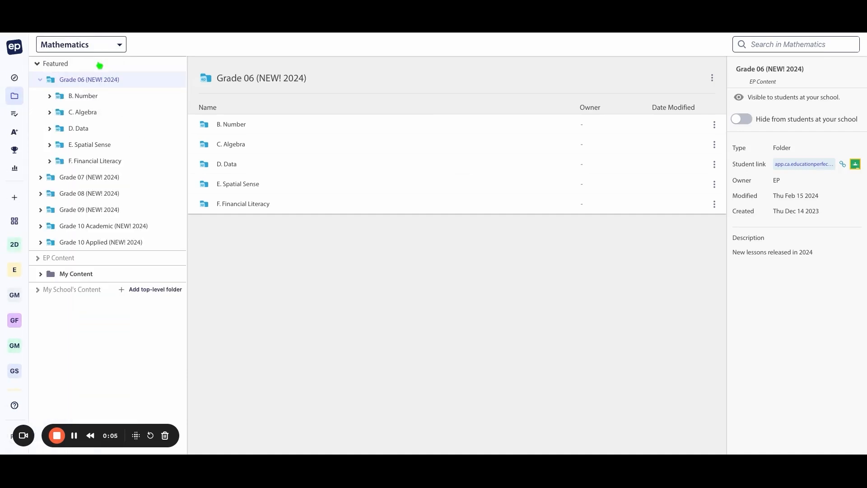
pyautogui.moveTo(91, 161)
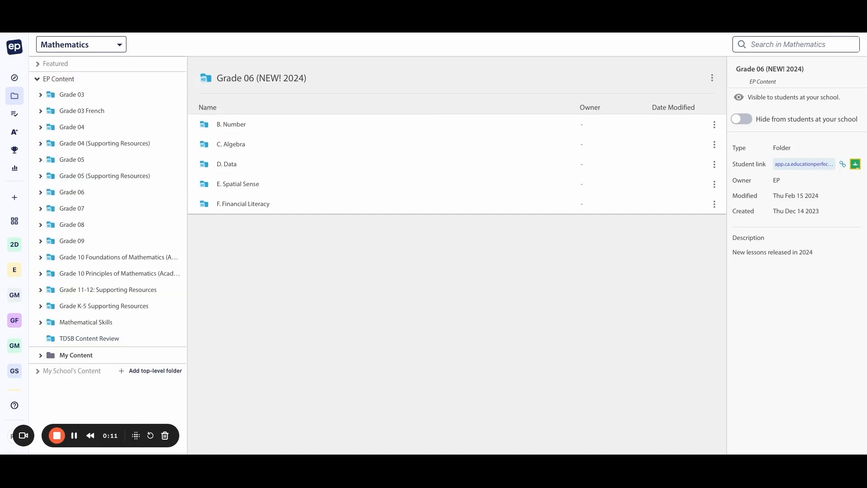
pyautogui.click(38, 80)
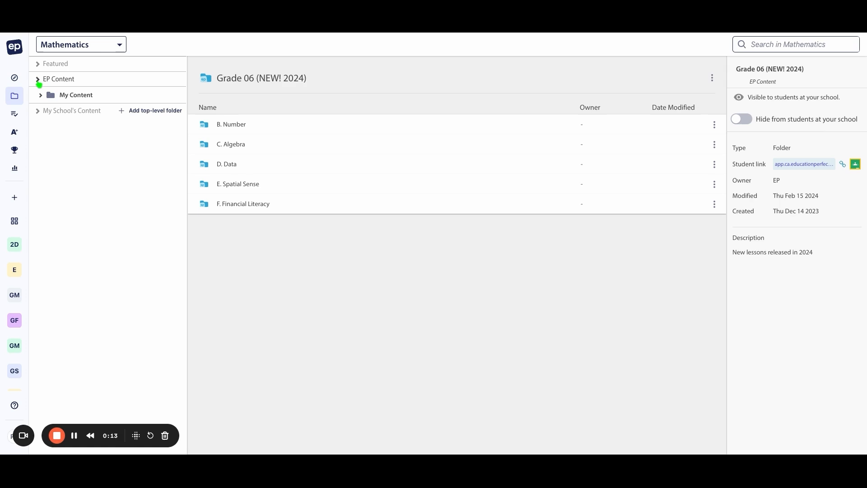